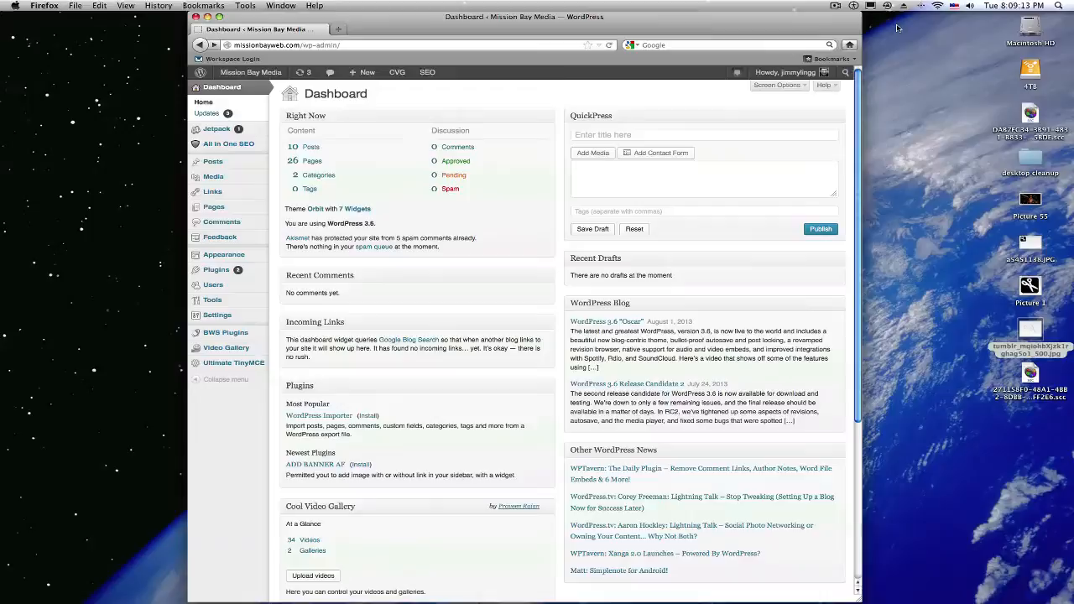
pyautogui.moveTo(908, 51)
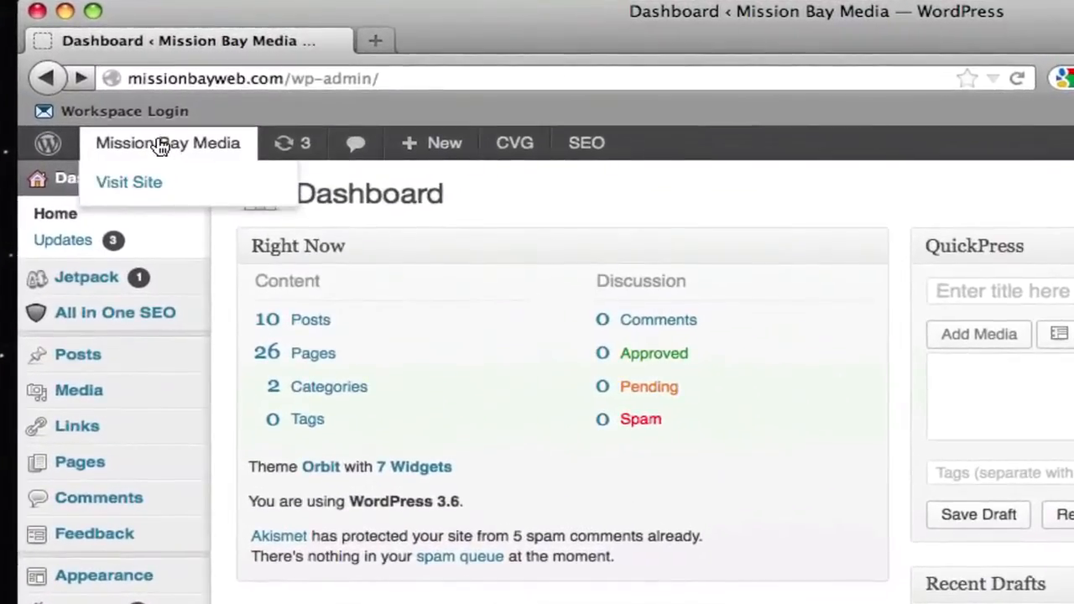
# Step: Open the live Mission Bay Media site from the dashboard's admin bar
pyautogui.click(129, 182)
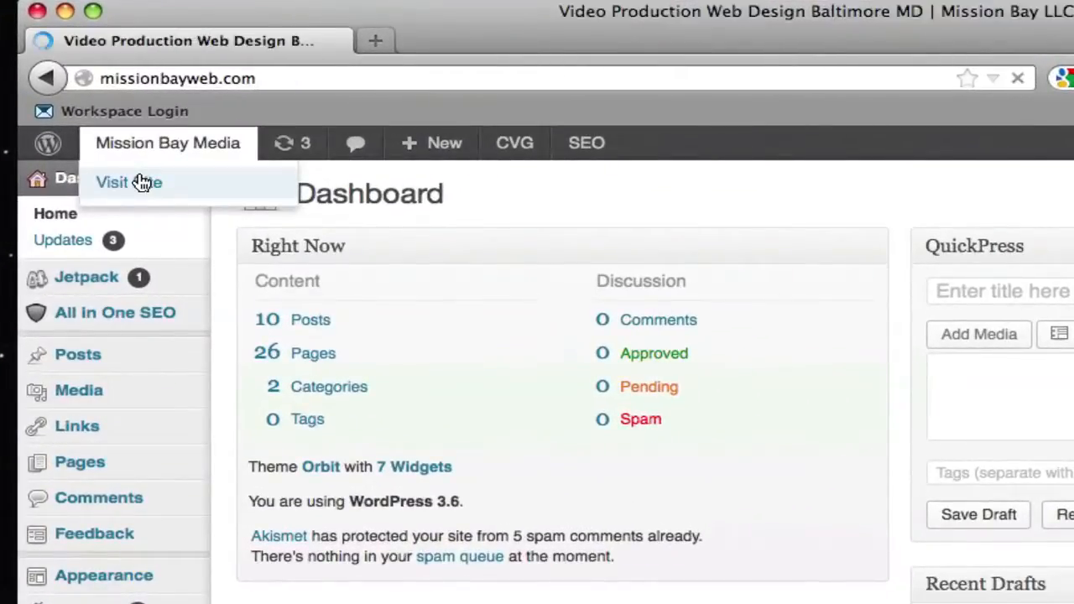
# Step: Navigate to the Websites page in the live site's menu
pyautogui.click(128, 182)
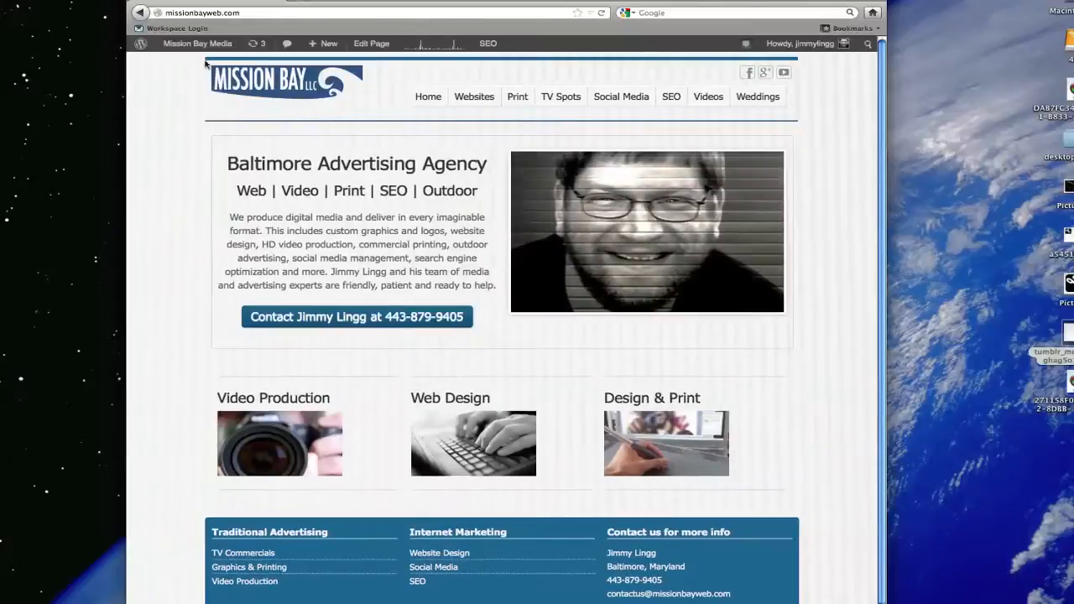
pyautogui.moveTo(801, 164)
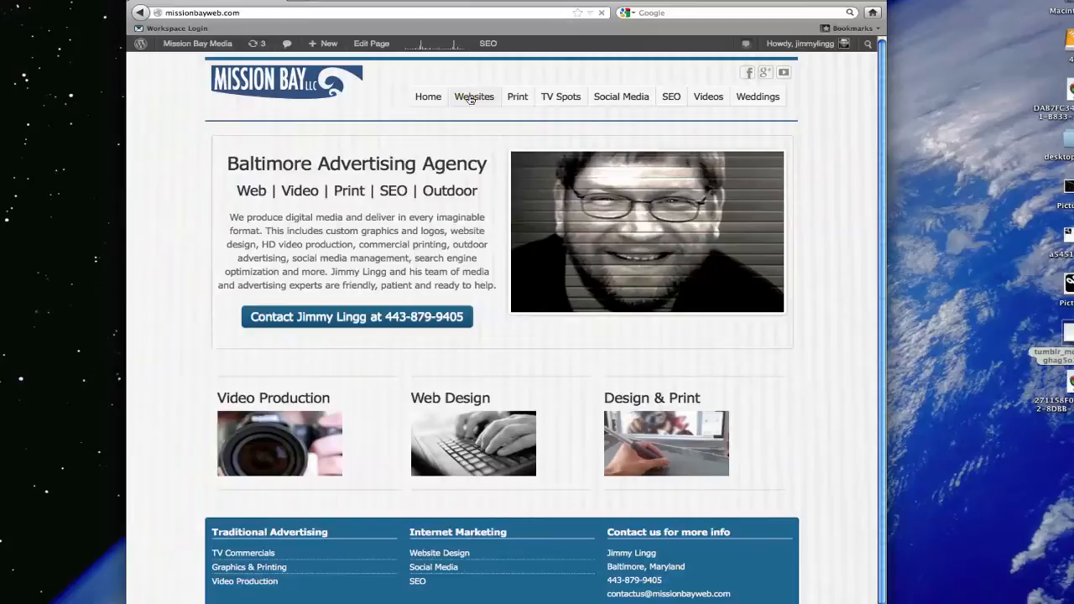
pyautogui.click(474, 97)
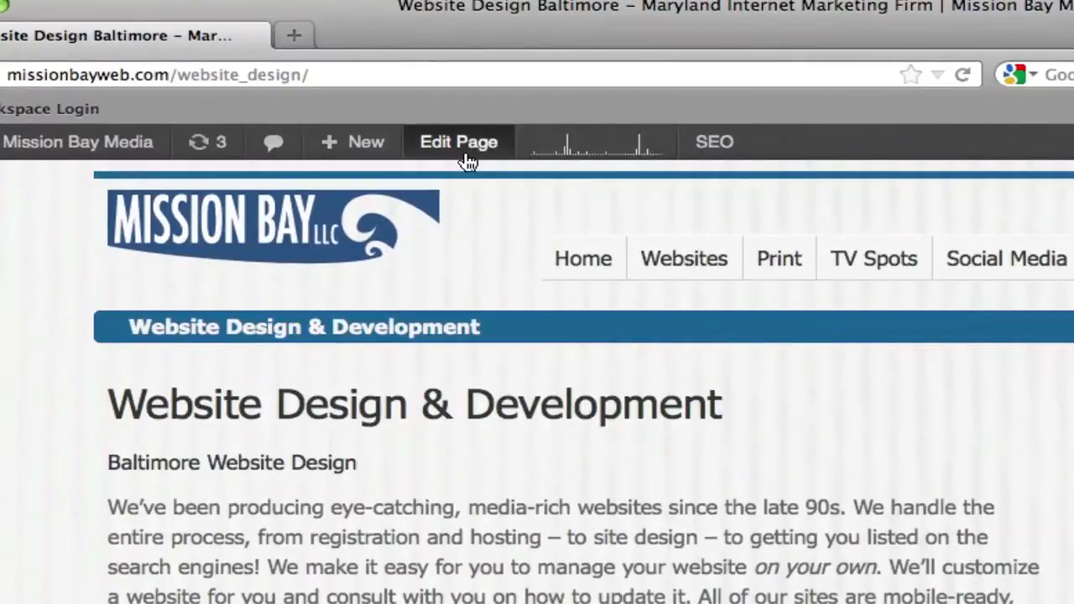
pyautogui.scroll(-3)
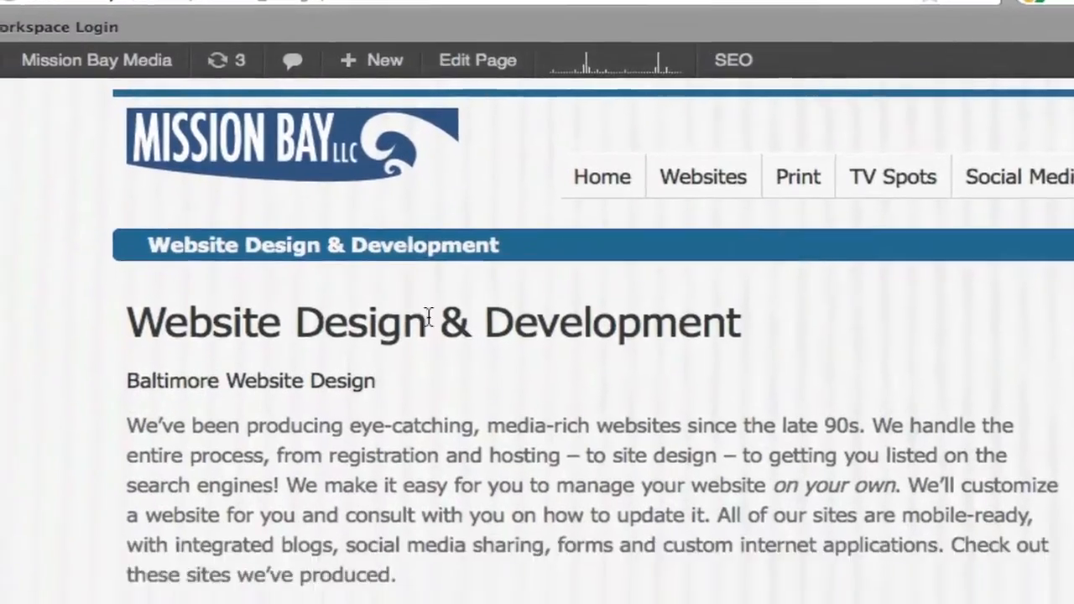
pyautogui.scroll(-3)
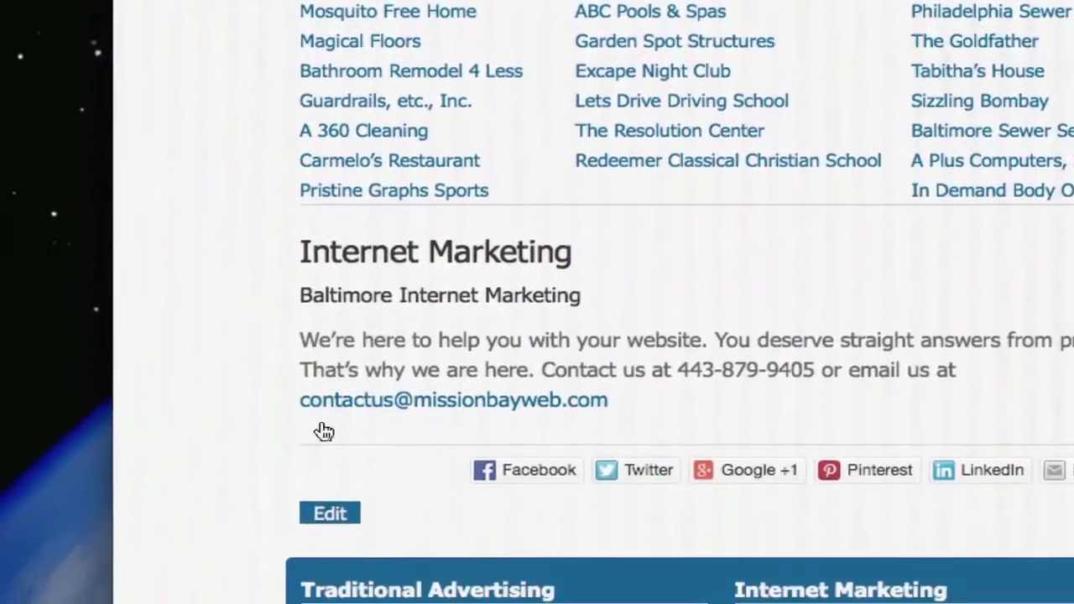
pyautogui.moveTo(329, 513)
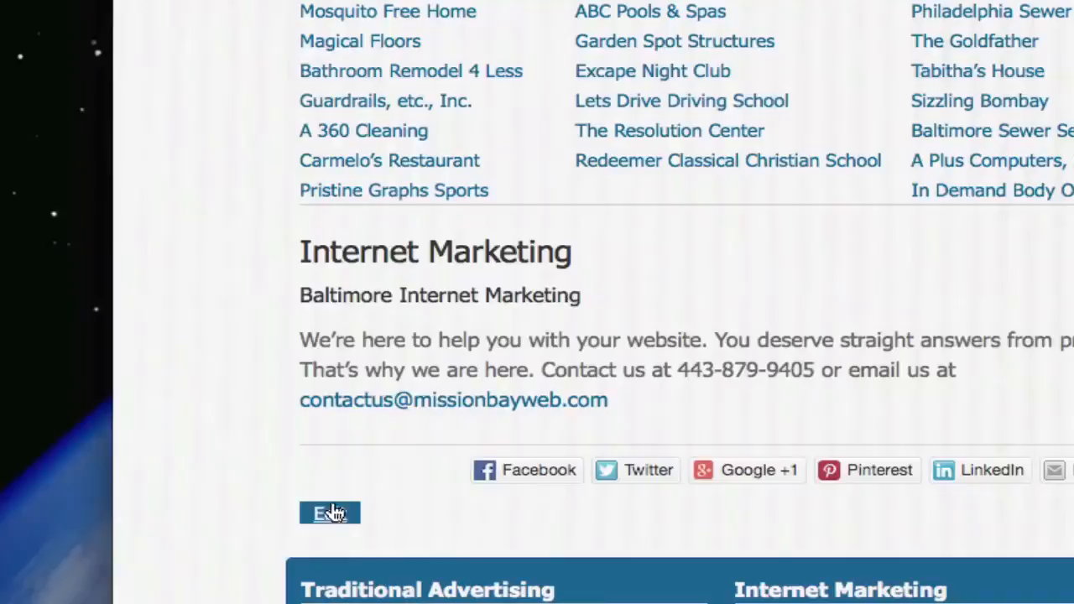
pyautogui.scroll(-3)
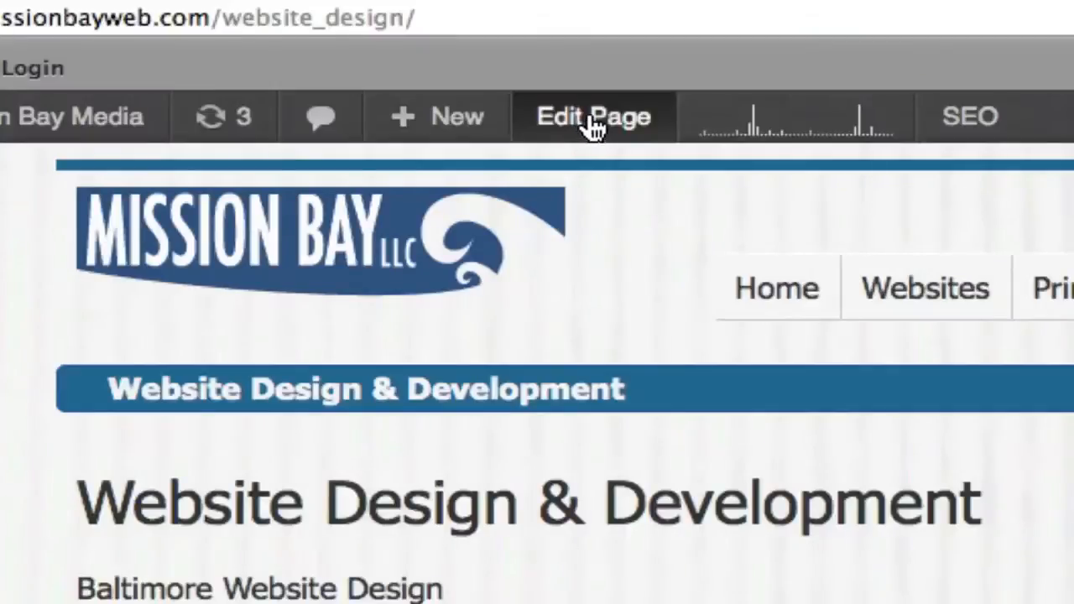
# Step: Open the page in the editor and add 'buttons' after 'social media sharing'
pyautogui.click(593, 116)
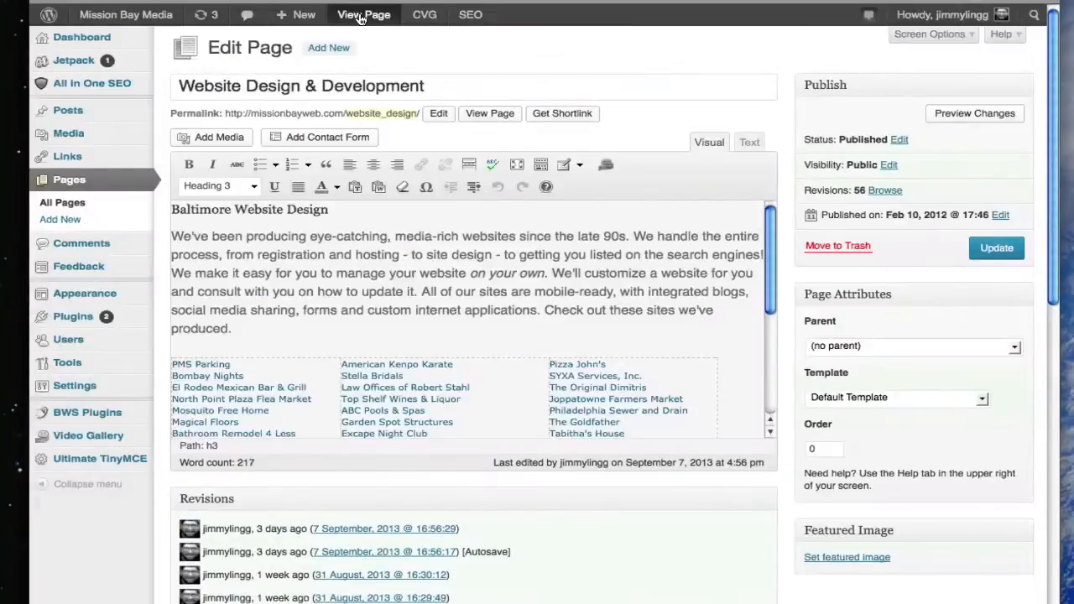
pyautogui.moveTo(434, 269)
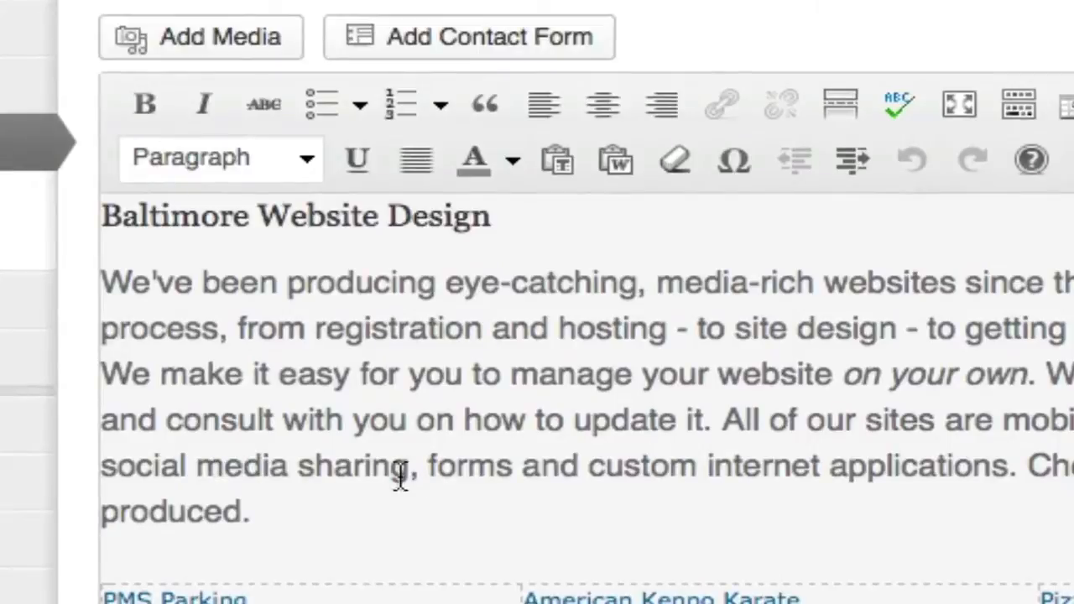
pyautogui.write('bu')
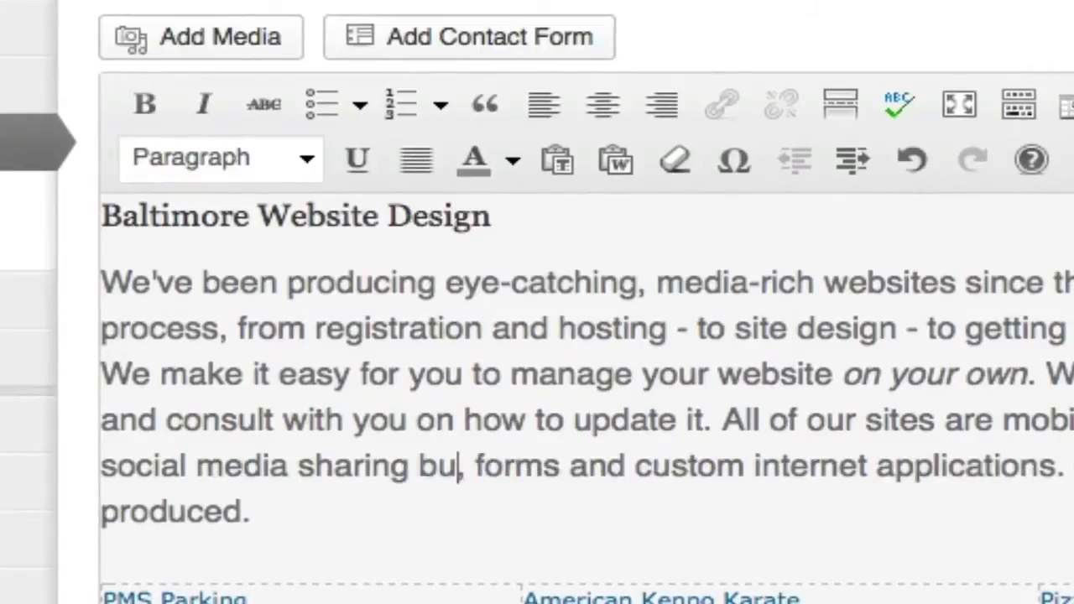
pyautogui.write('ttons')
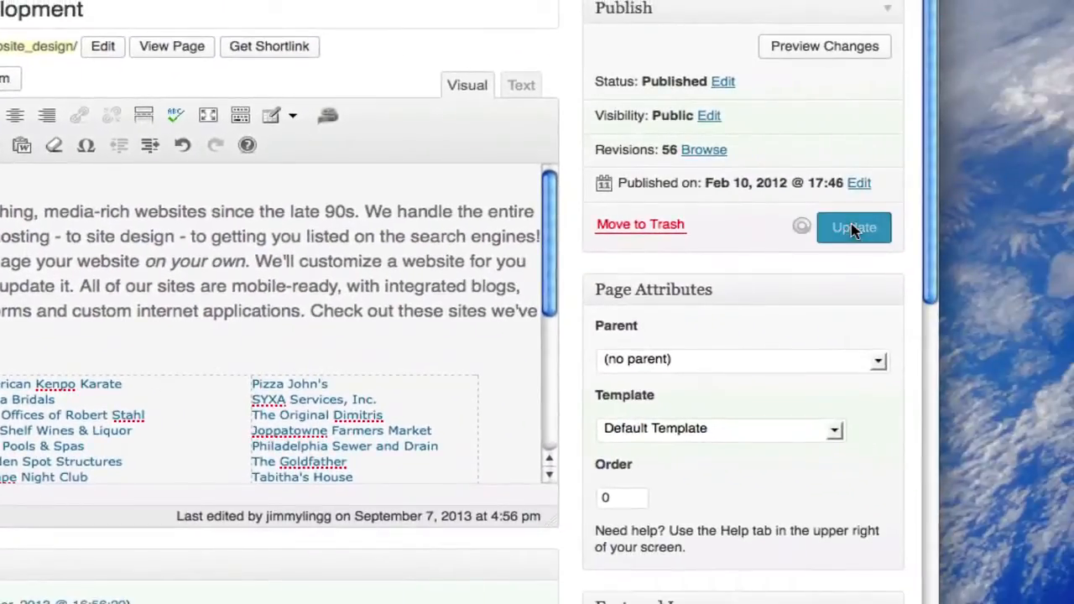
# Step: Update the Website Design & Development page to save the wording change
pyautogui.click(853, 227)
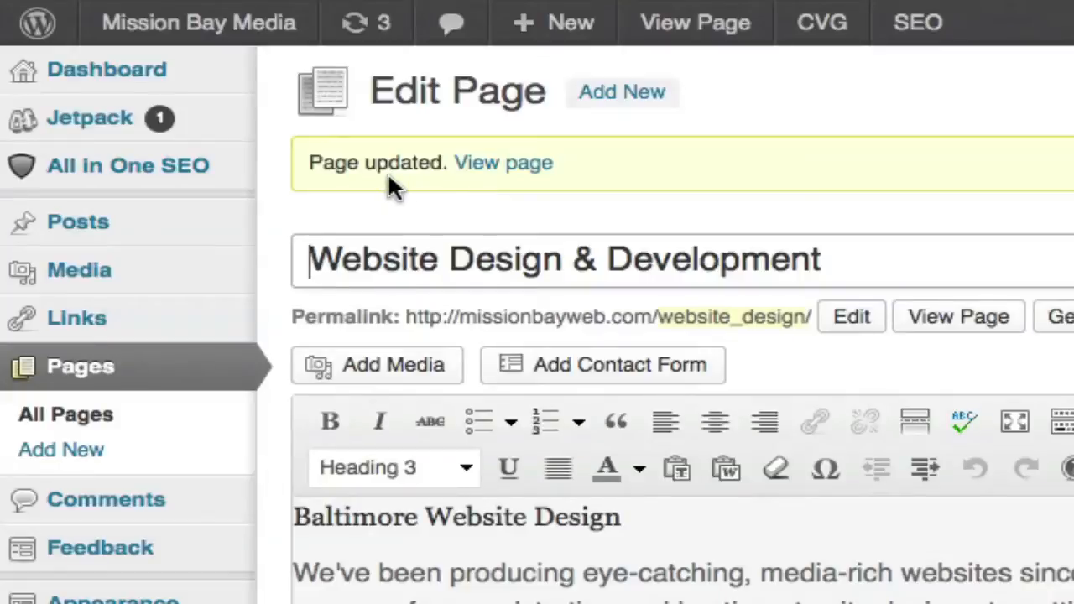
pyautogui.moveTo(503, 162)
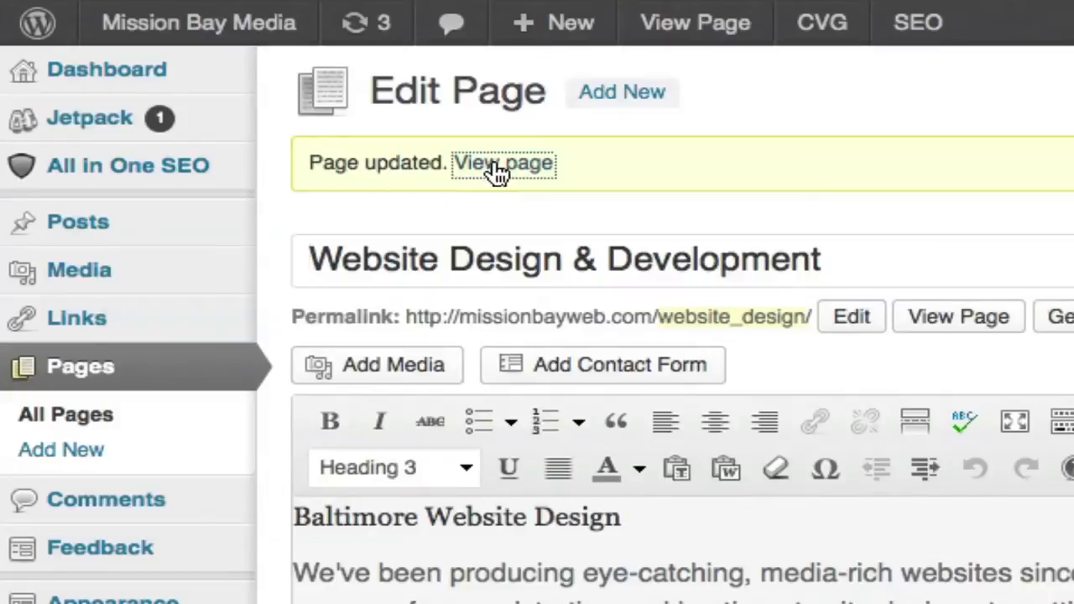